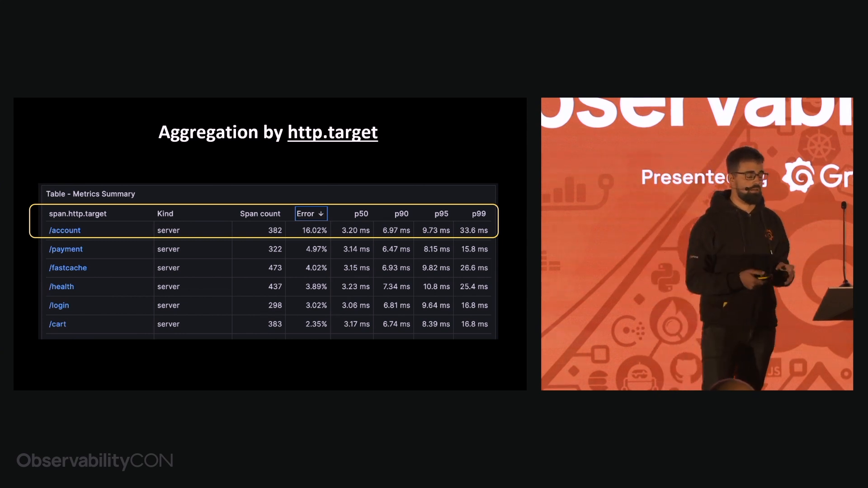
pyautogui.press('Right')
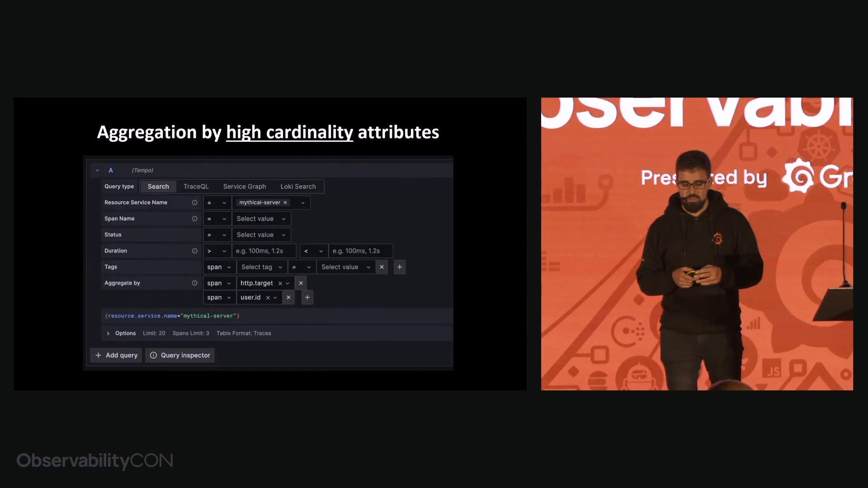